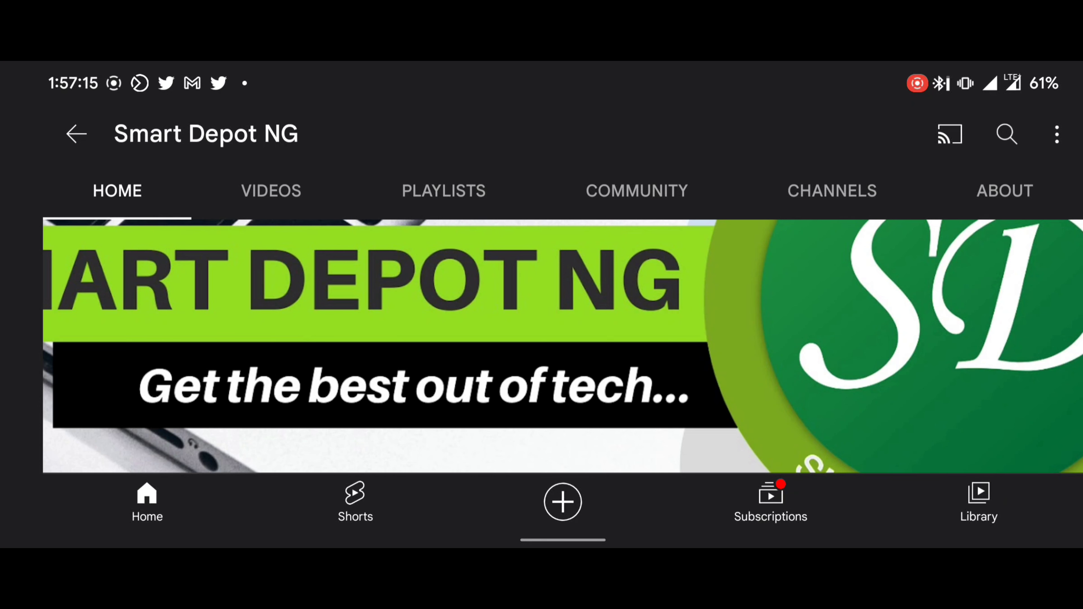
scroll("down", 3)
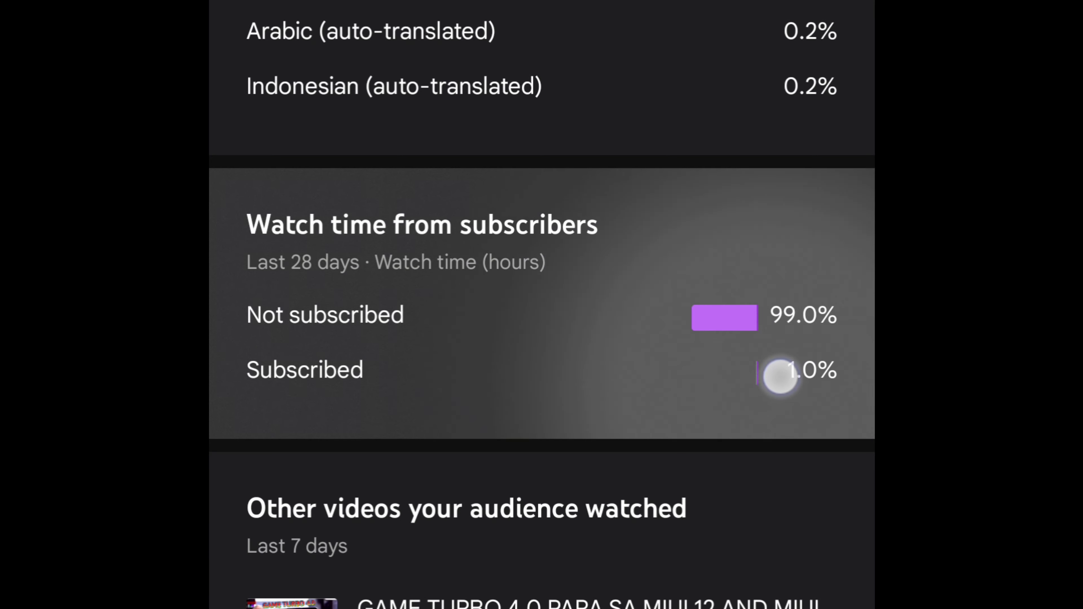
scroll("down", 3)
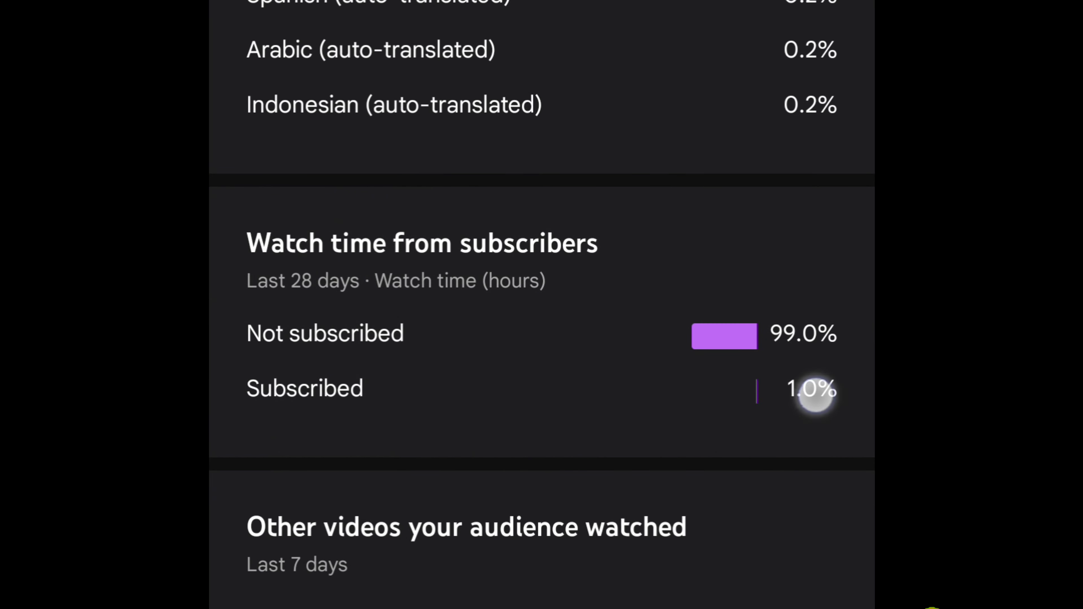